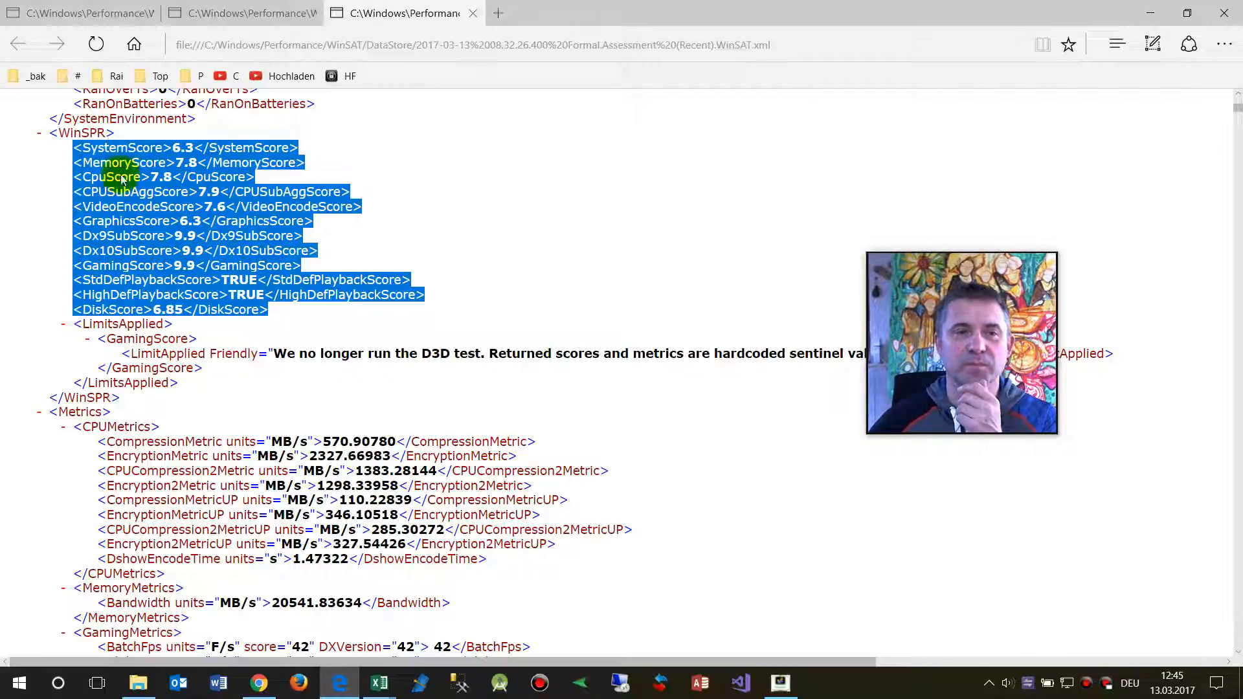
Select and copy the WinSPR score lines from SystemScore to DiskScore in the XML
{"action": "left_click", "coordinate": [90, 147]}
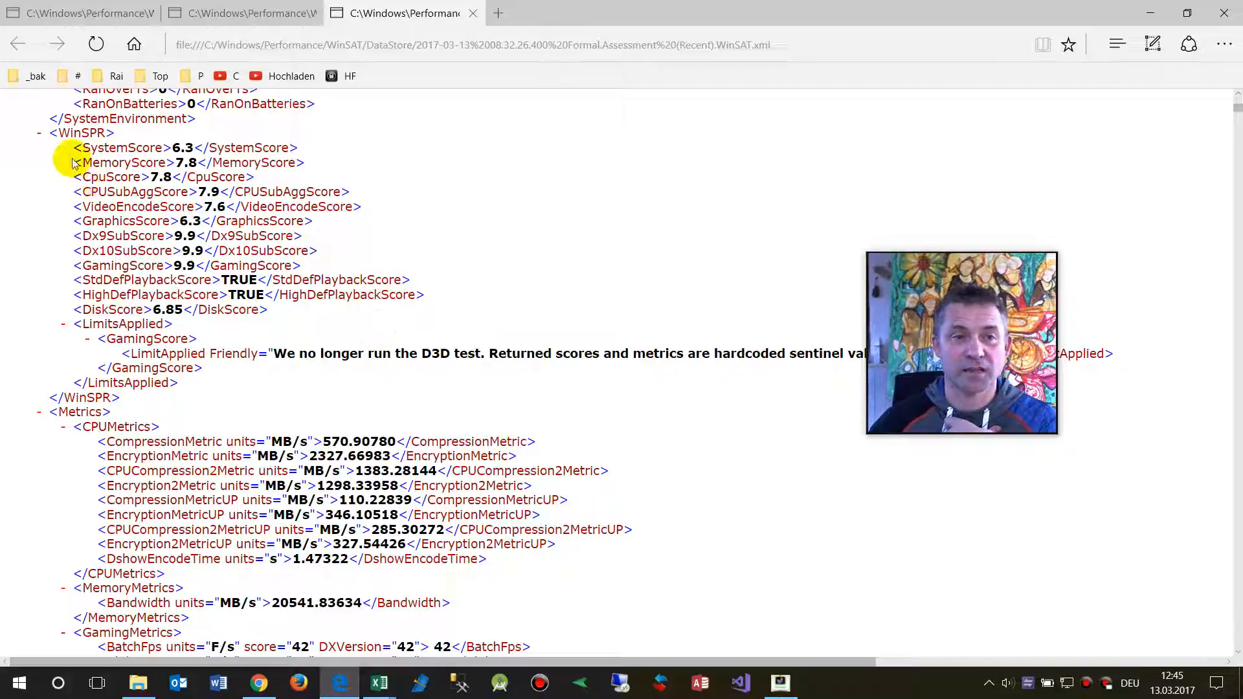
{"action": "left_click_drag", "start_coordinate": [71, 148], "coordinate": [420, 309]}
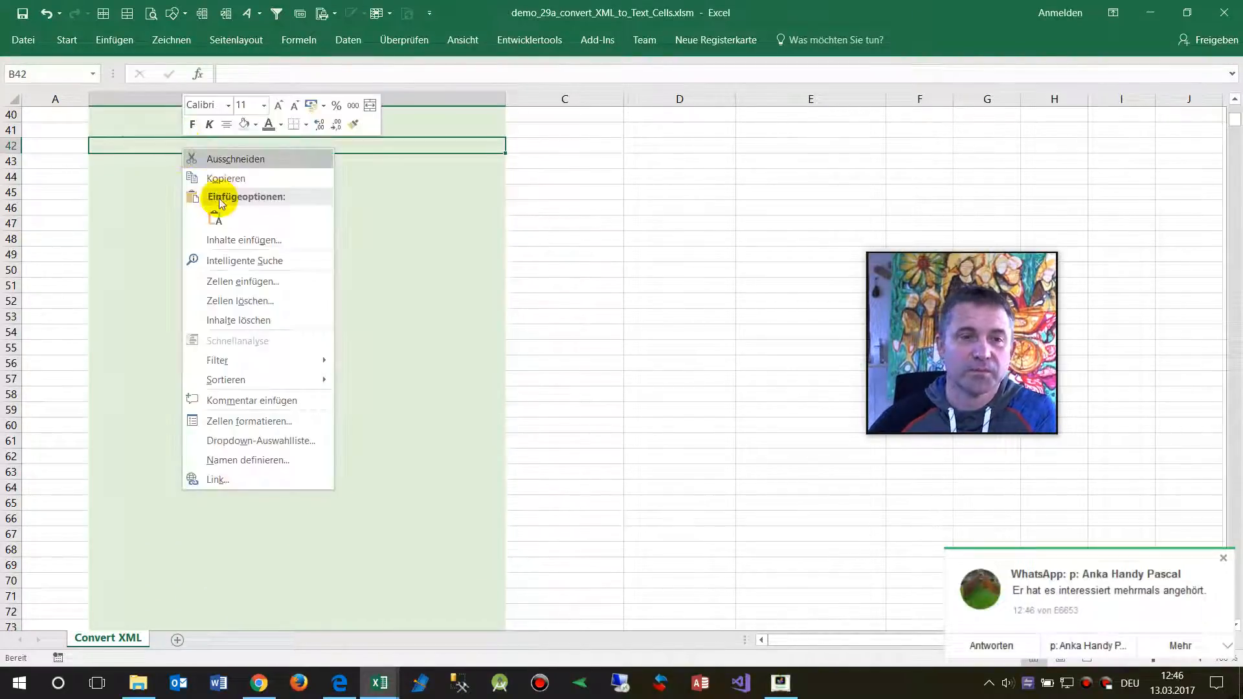
Paste the twelve copied score lines as text into column B, rows 42 to 53
{"action": "left_click", "coordinate": [246, 197]}
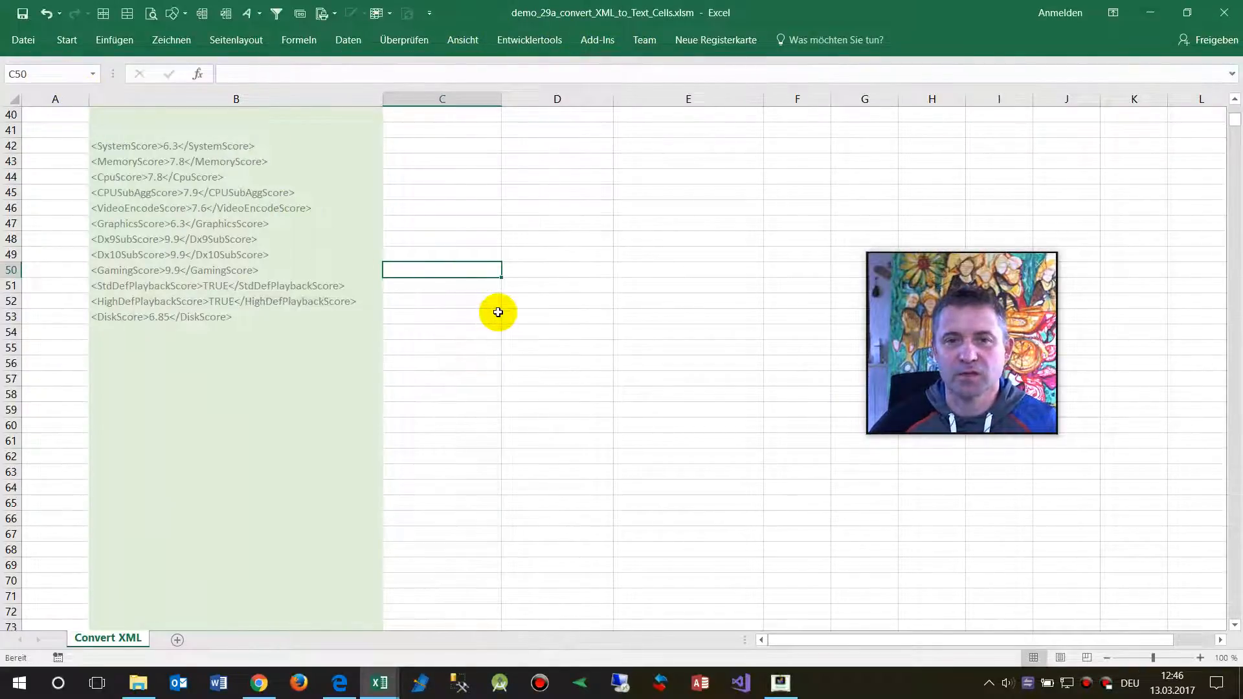
Run Convert_XML_to_Single_Text_Value_Pairs on column B to fill names in D and values in E
{"action": "left_click", "coordinate": [236, 99]}
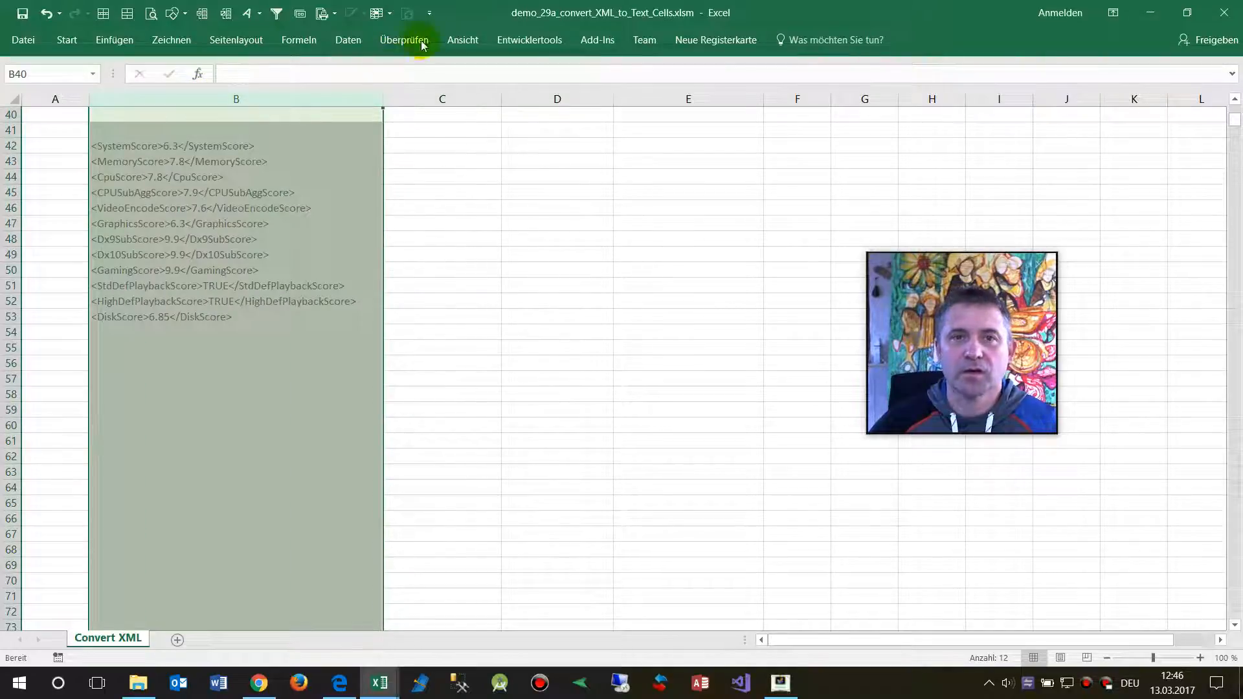
{"action": "left_click", "coordinate": [462, 40]}
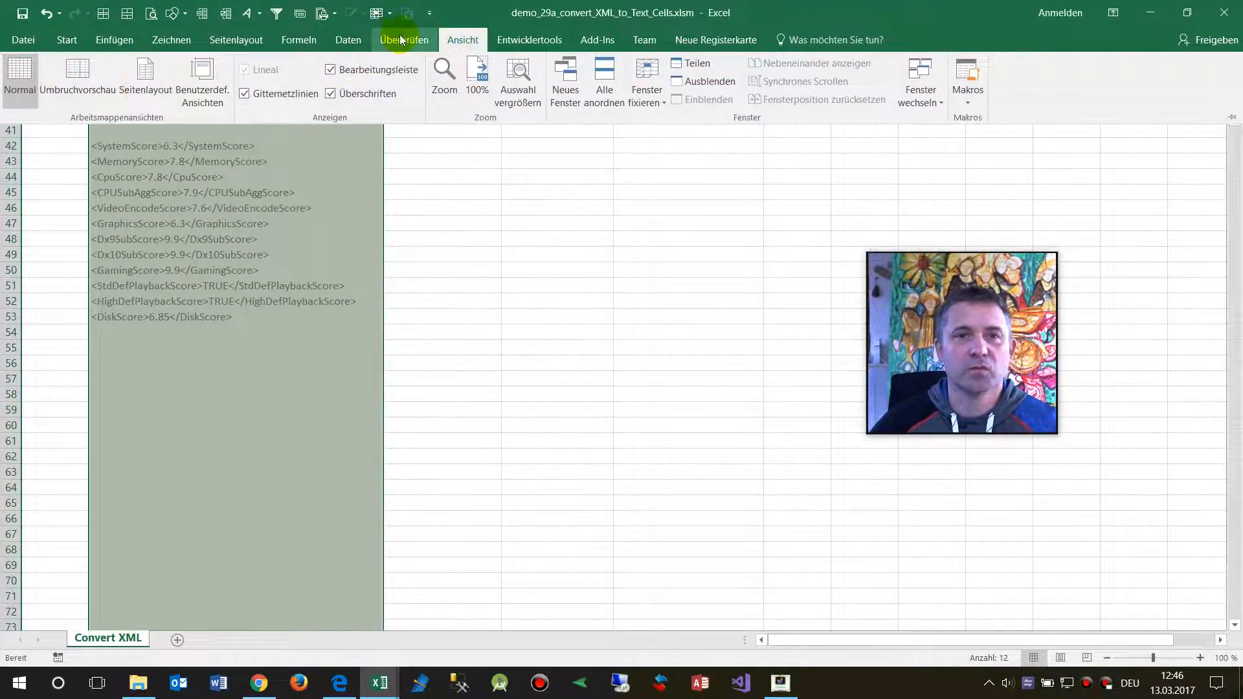
{"action": "left_click", "coordinate": [529, 40]}
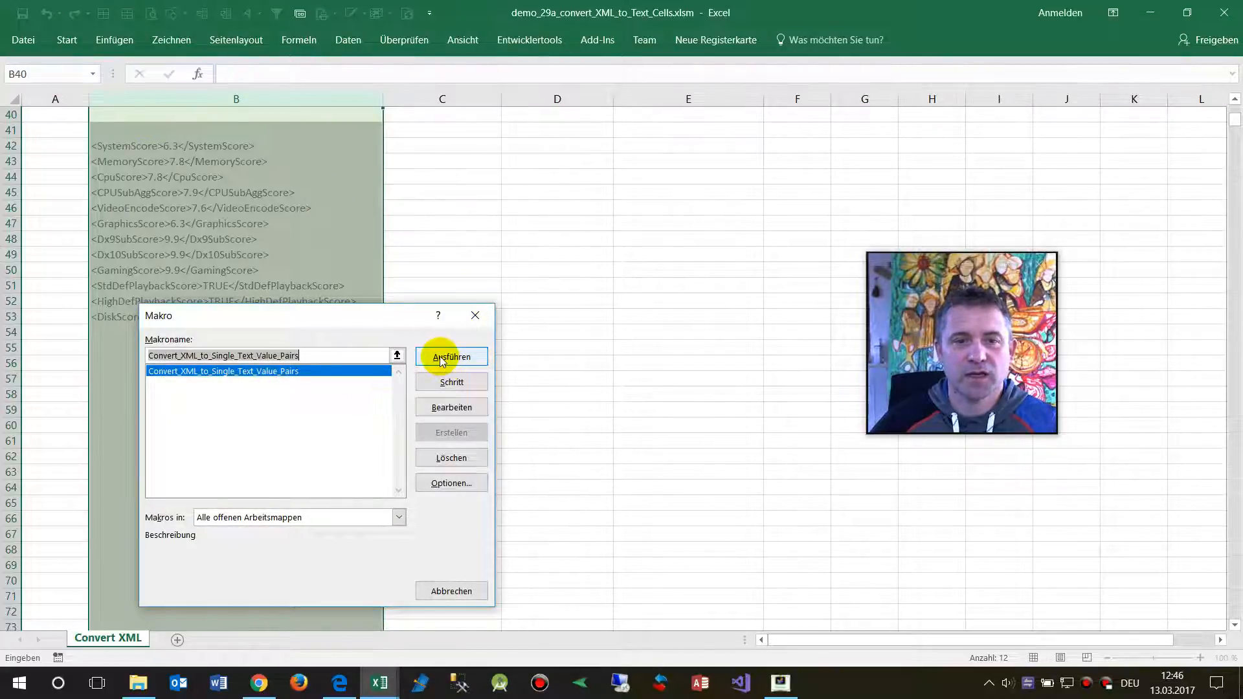
{"action": "left_click", "coordinate": [451, 357]}
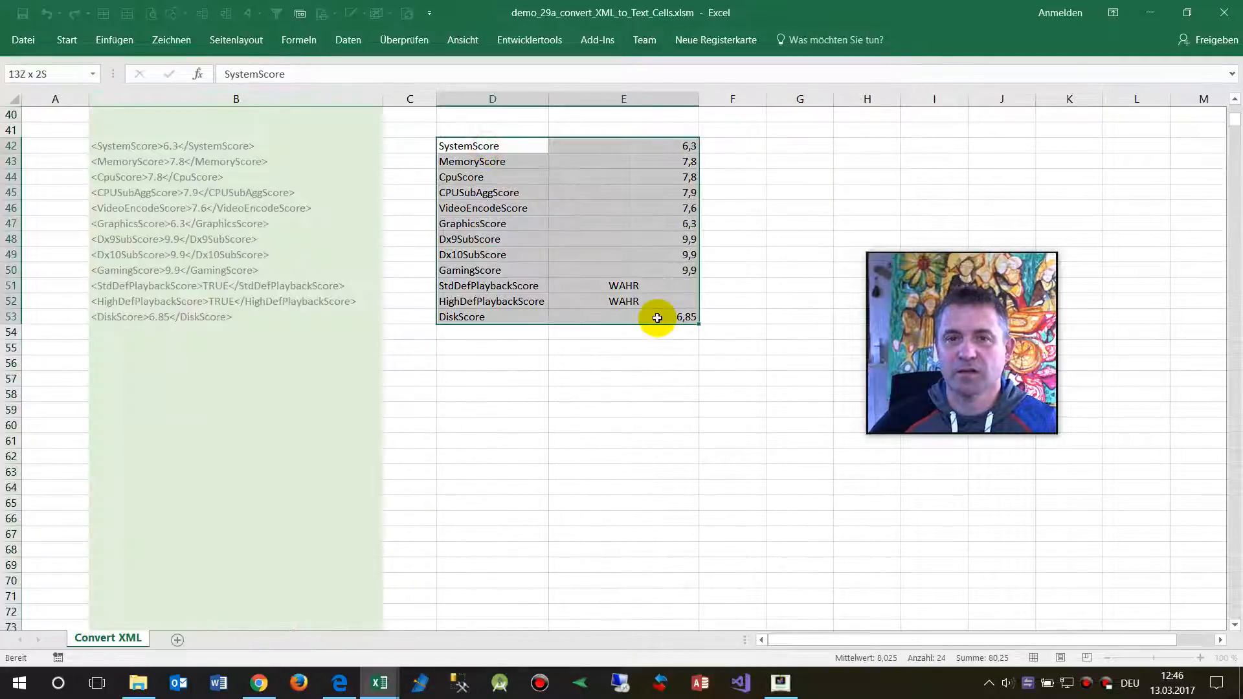
{"action": "left_click", "coordinate": [492, 146]}
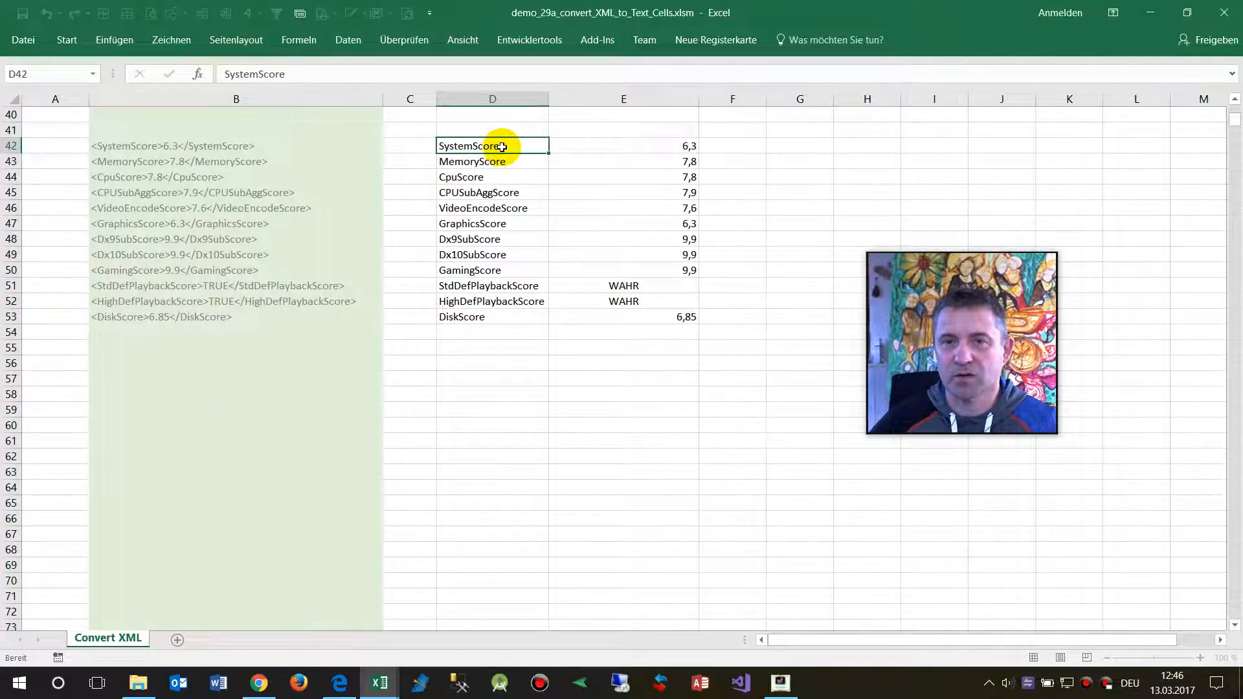
{"action": "left_click", "coordinate": [623, 146]}
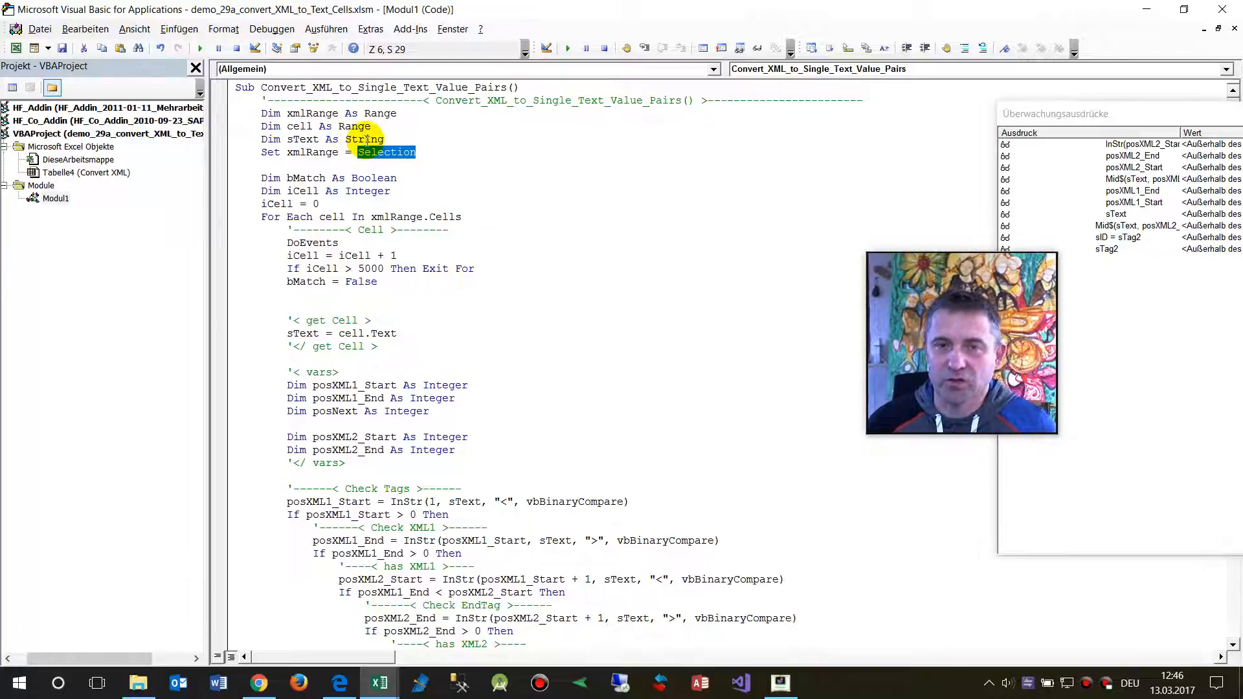
Scroll through the Module1 macro code in the VBA editor, then return to Edge
{"action": "scroll", "scroll_direction": "down", "scroll_amount": 3}
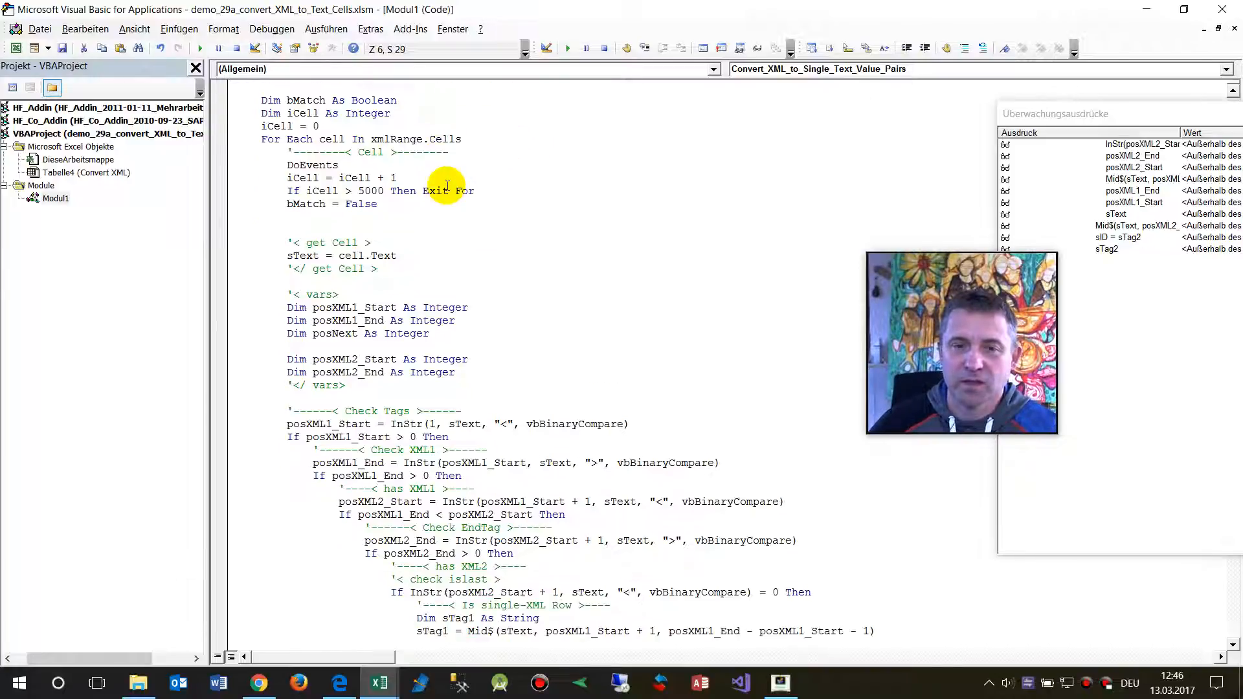
{"action": "scroll", "scroll_direction": "down", "scroll_amount": 3}
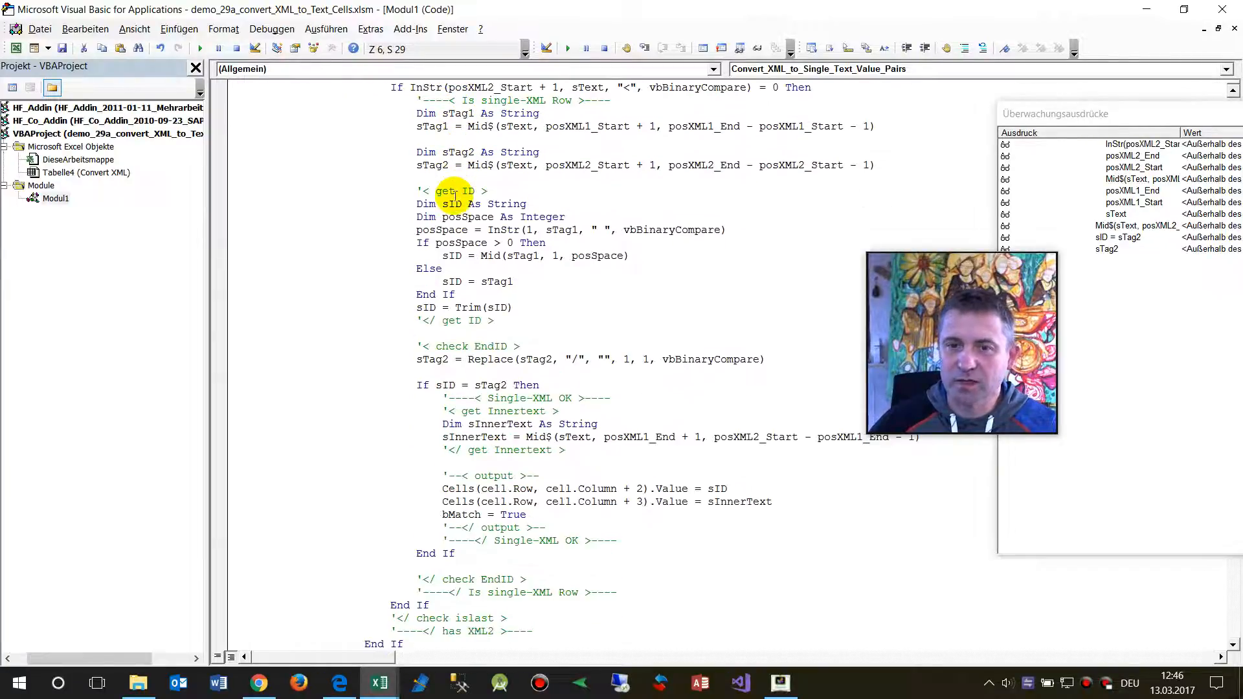
{"action": "scroll", "scroll_direction": "down", "scroll_amount": 3}
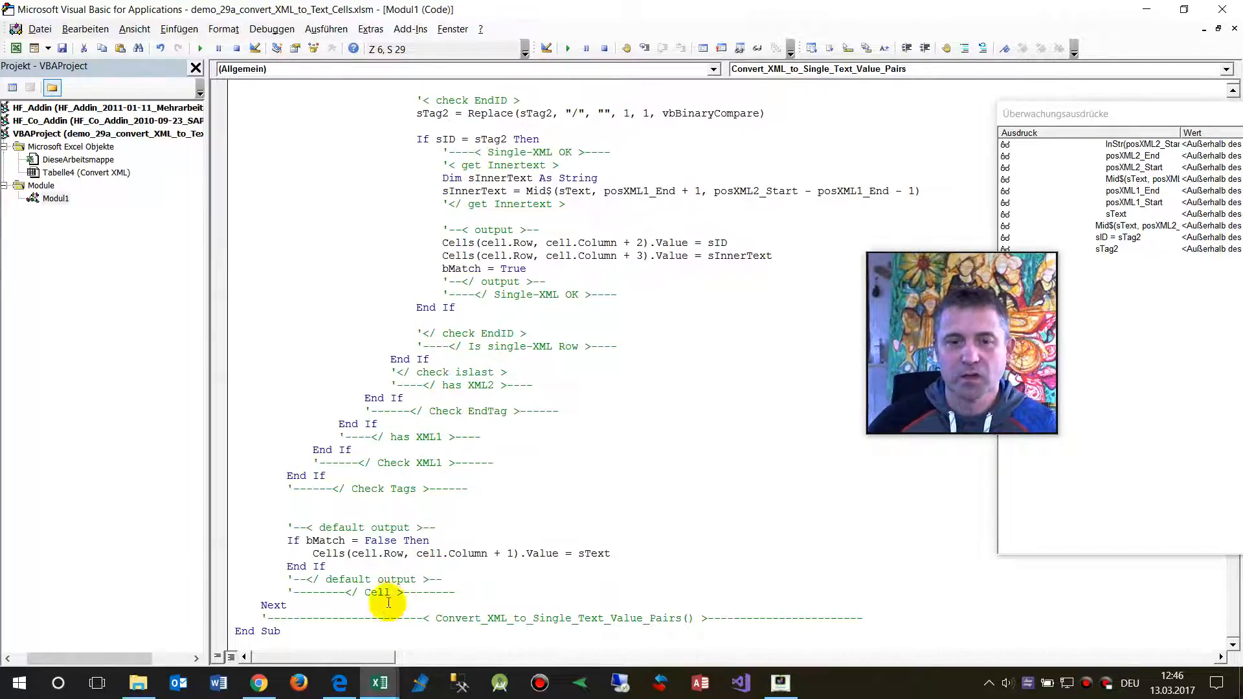
{"action": "left_click", "coordinate": [338, 683]}
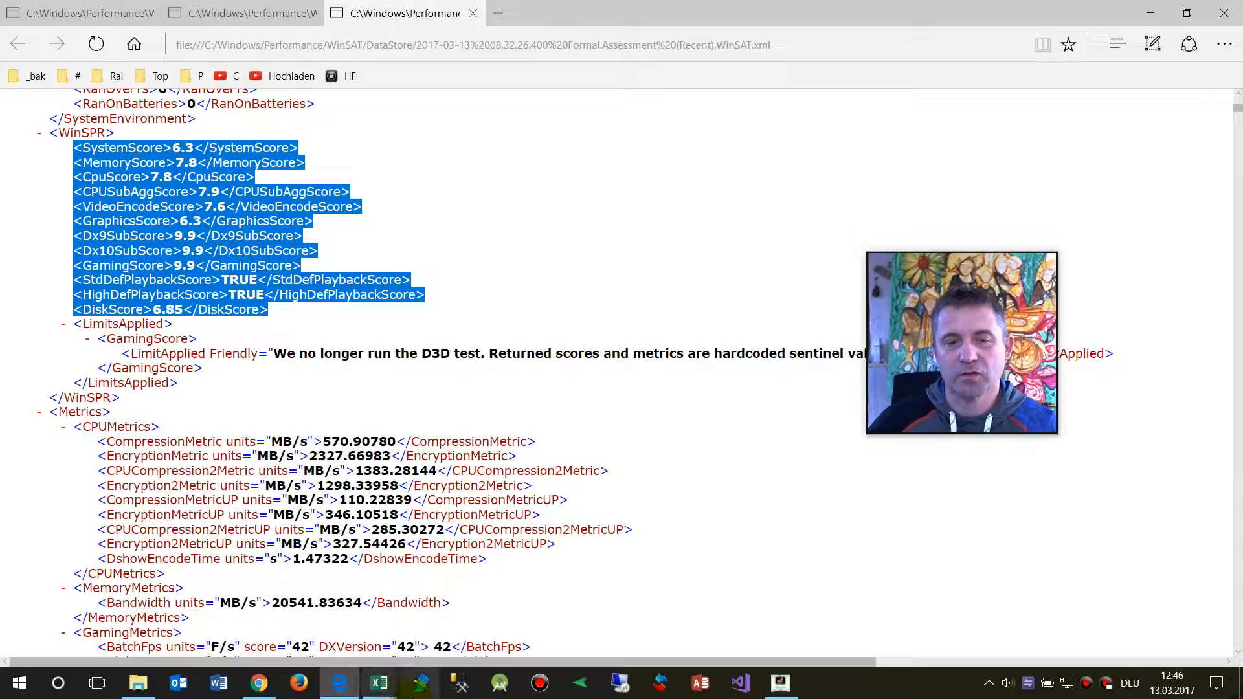
Switch back to Excel to compare the SystemScore line with its converted pair
{"action": "left_click", "coordinate": [378, 683]}
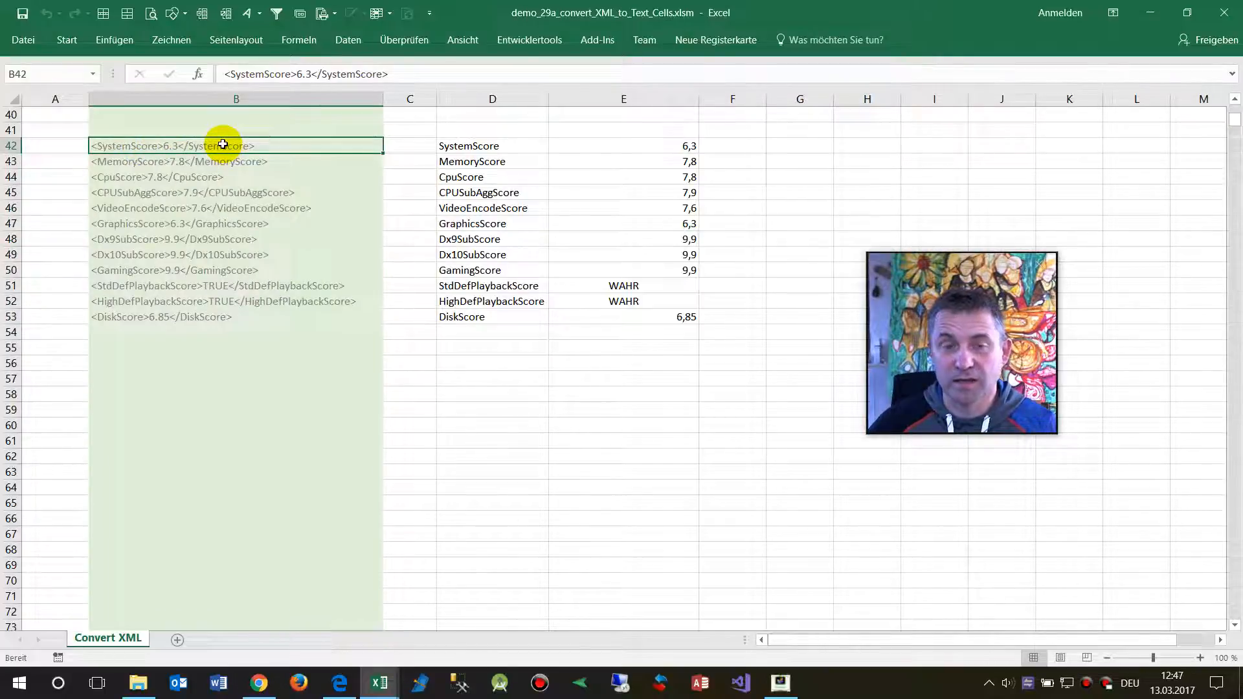
Select D42:E53 and narrow column E so values sit beside their tag names, then go to Edge
{"action": "left_click_drag", "start_coordinate": [467, 146], "coordinate": [623, 302]}
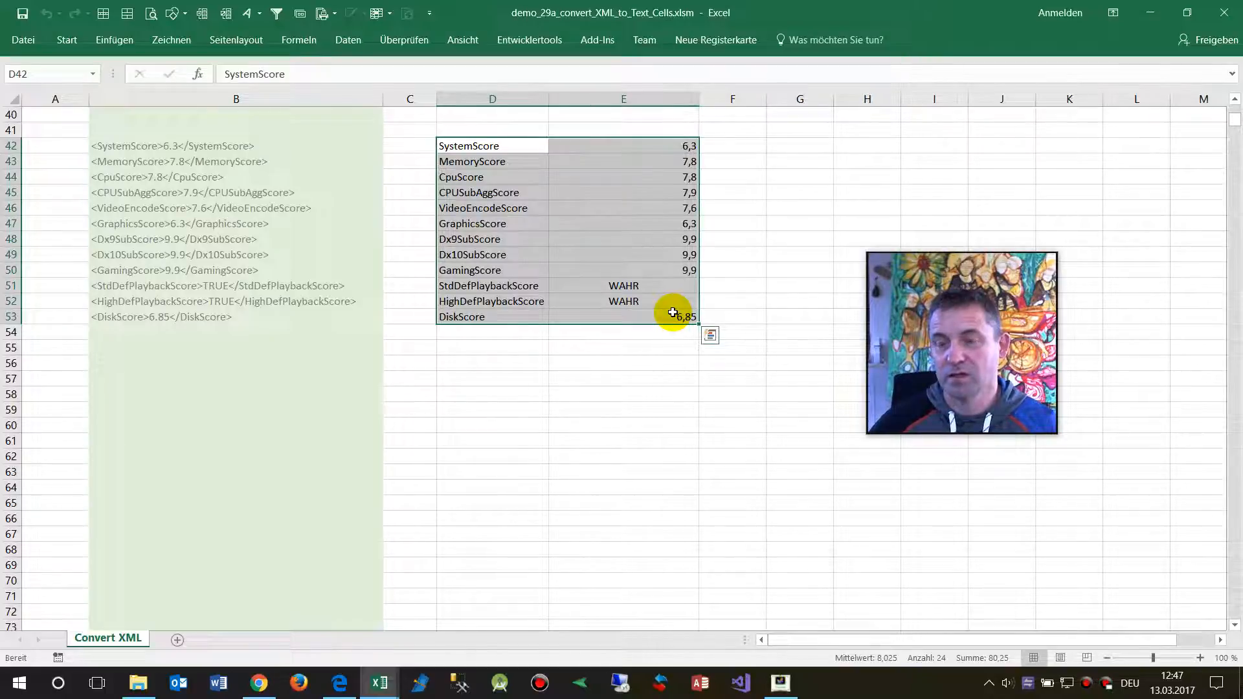
{"action": "mouse_move", "coordinate": [698, 98]}
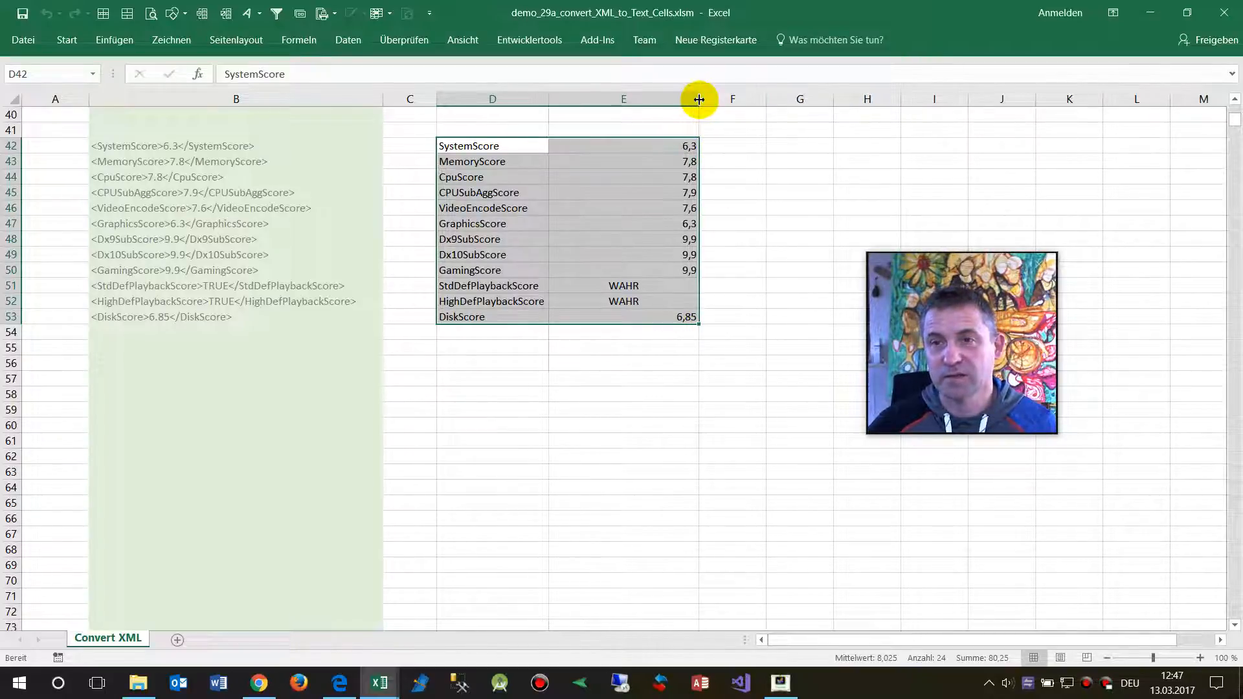
{"action": "left_click_drag", "start_coordinate": [698, 100], "coordinate": [585, 100]}
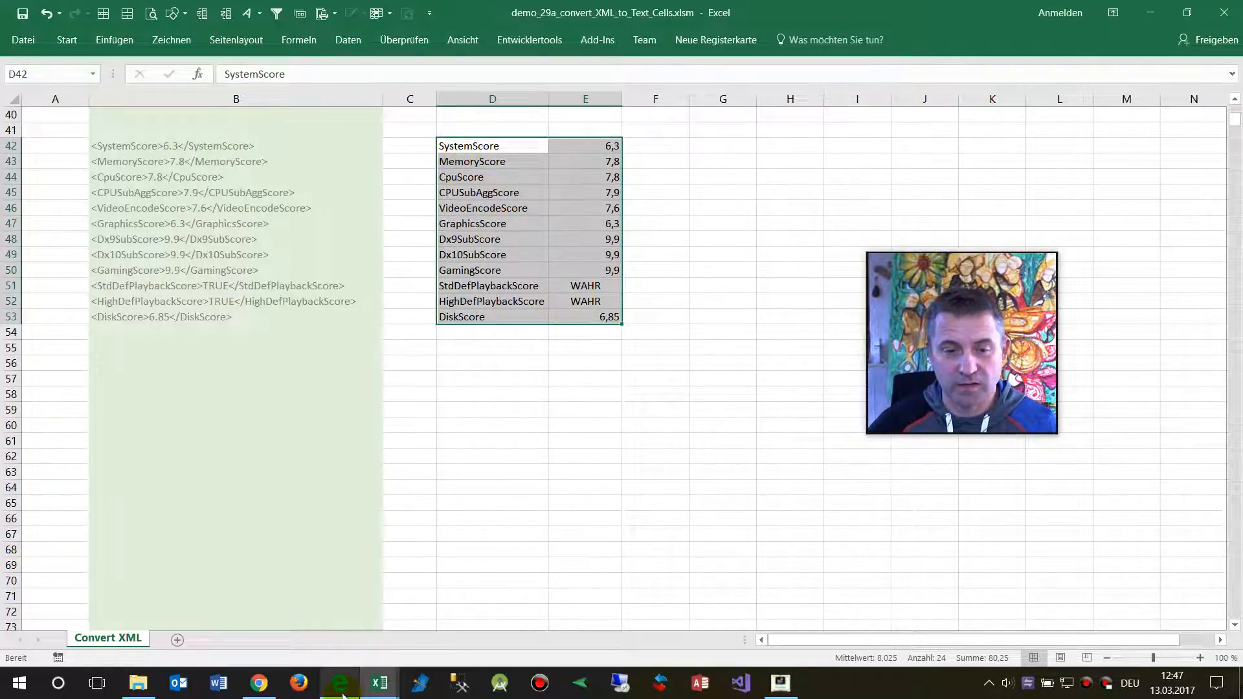
{"action": "left_click", "coordinate": [340, 682]}
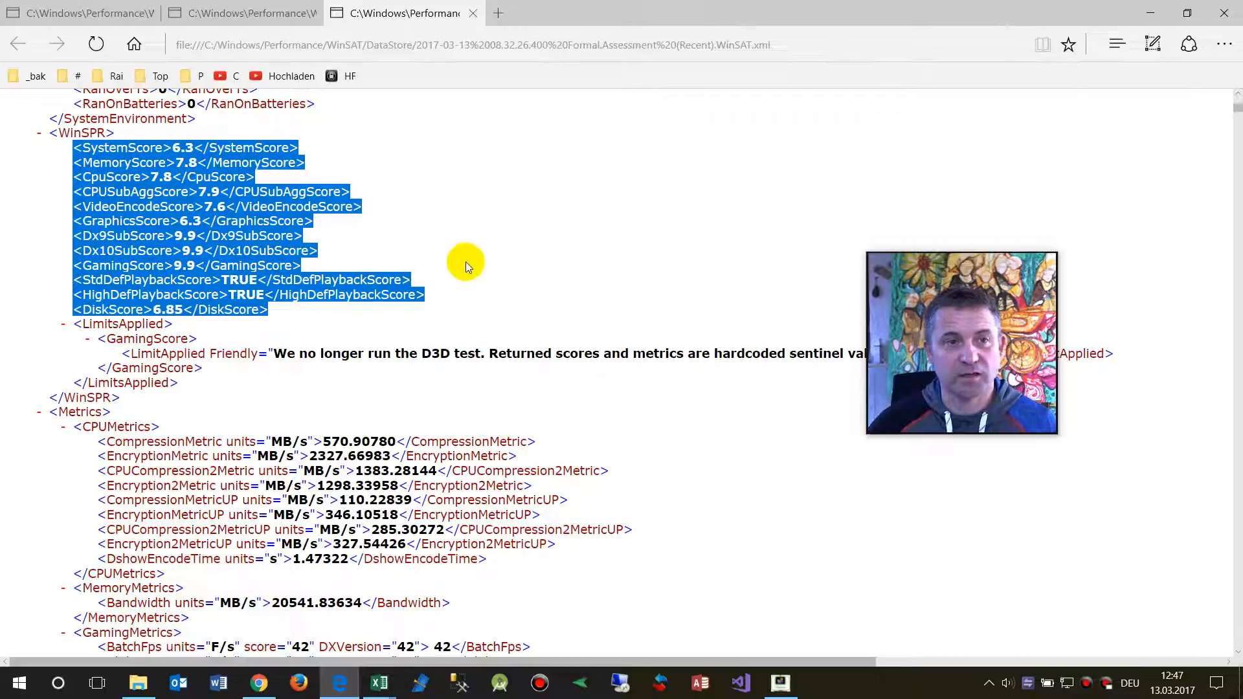
Copy the entire WinSAT XML document and take it over to the Excel workbook
{"action": "scroll", "scroll_direction": "up", "scroll_amount": 3}
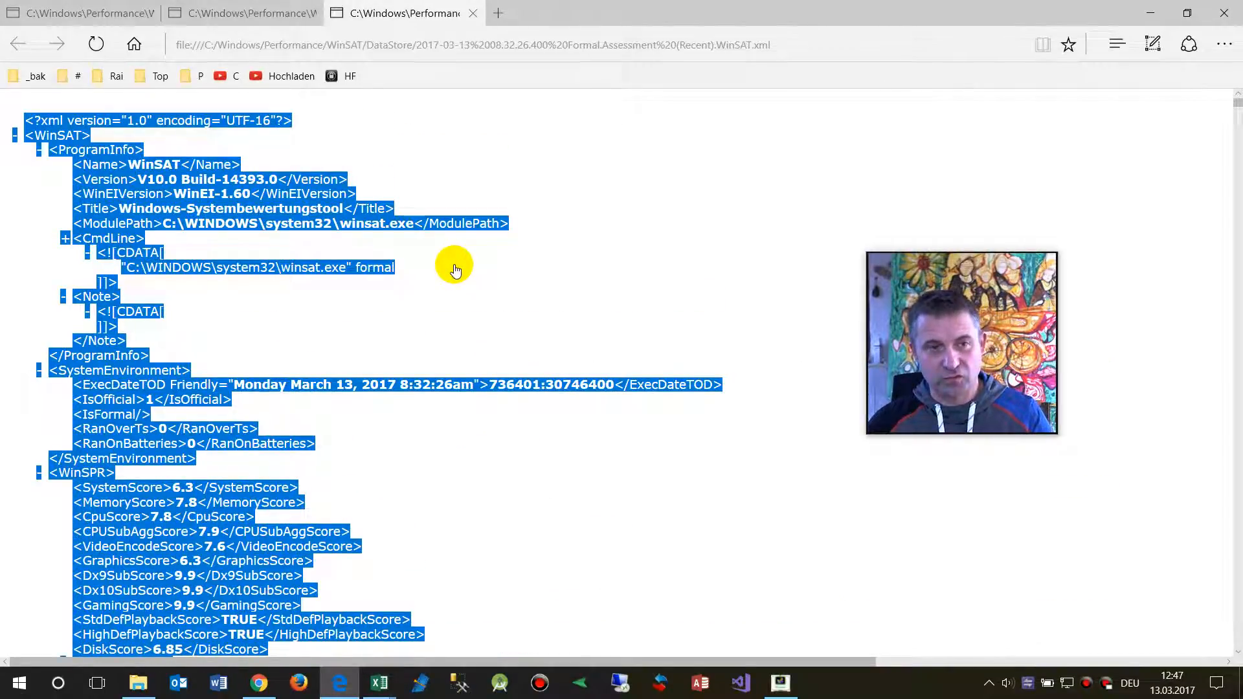
{"action": "left_click", "coordinate": [379, 682]}
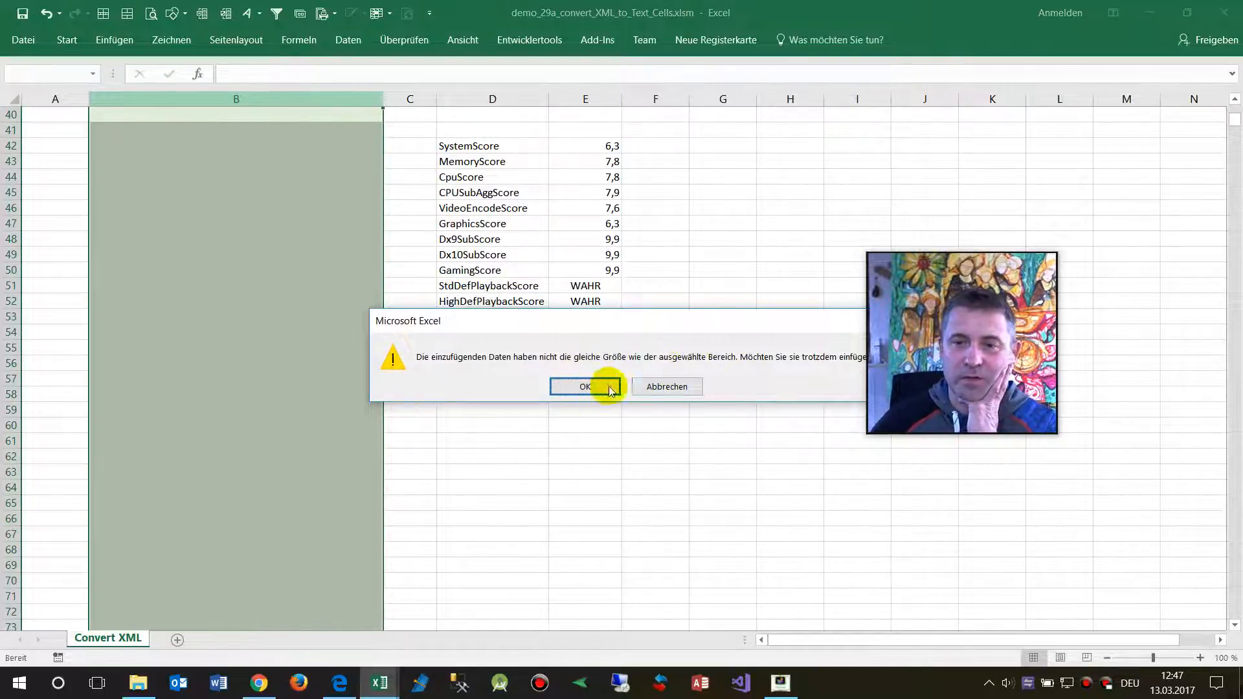
Paste the full XML into column B despite the size-mismatch warning and select column B
{"action": "left_click", "coordinate": [586, 386]}
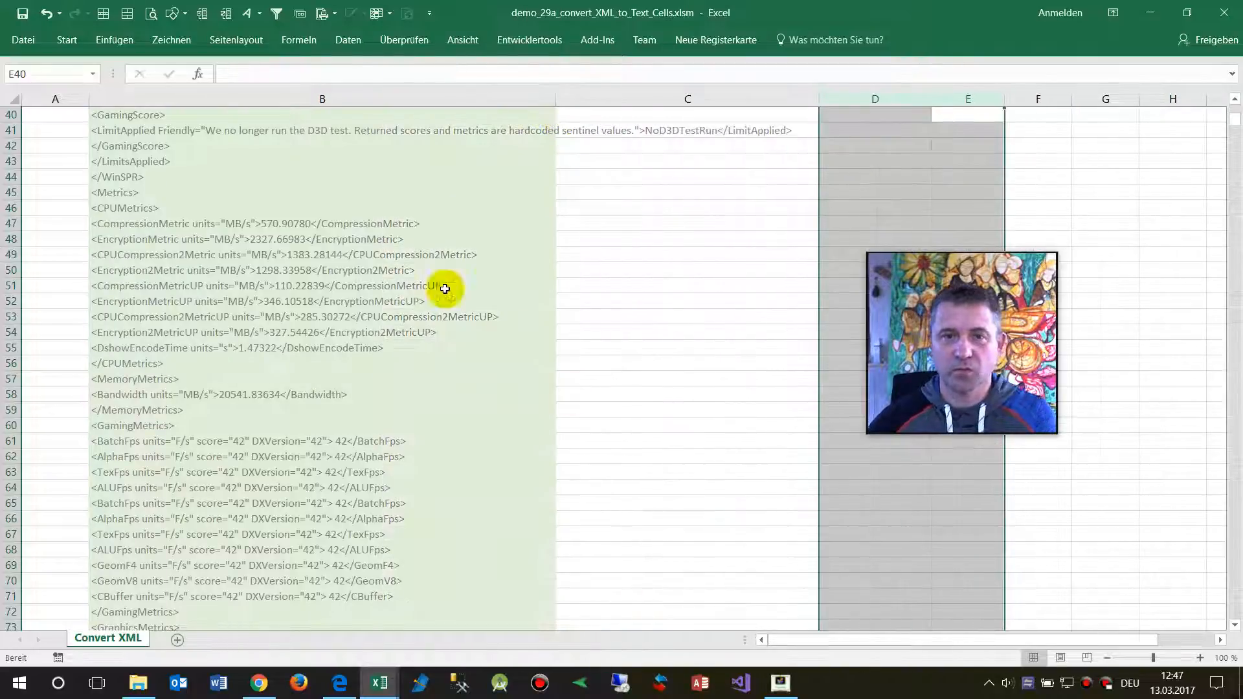
{"action": "left_click", "coordinate": [528, 40]}
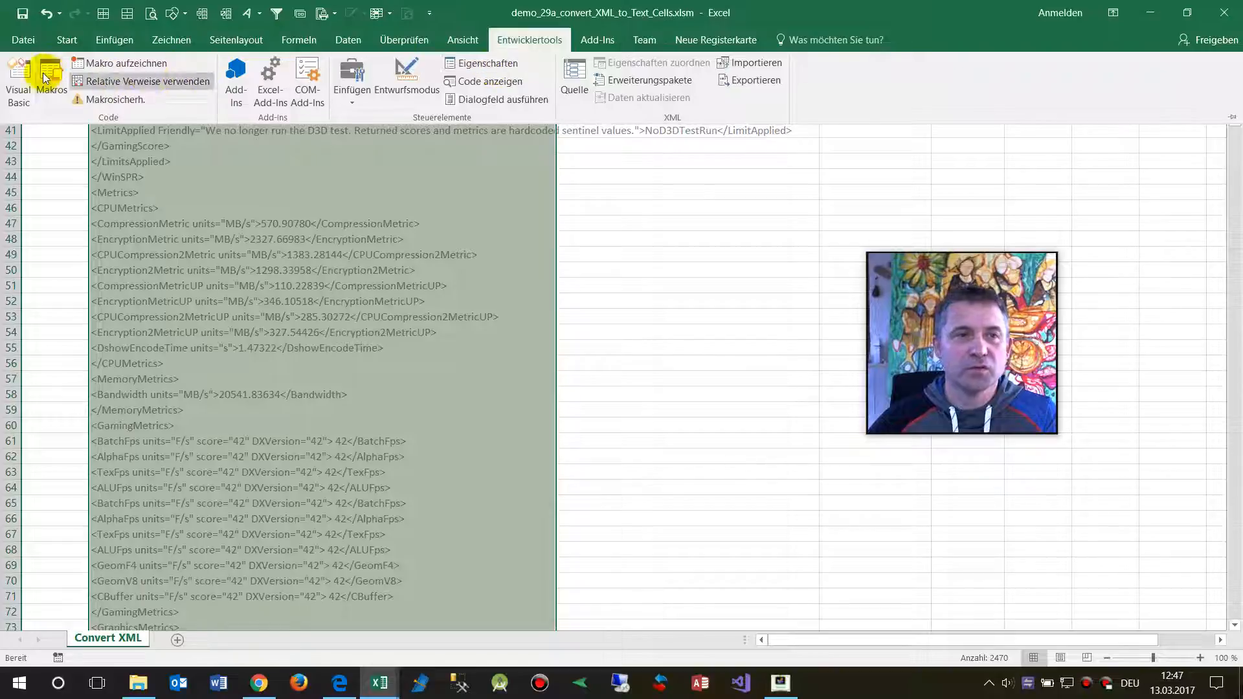
Run Convert_XML_to_Single_Text_Value_Pairs on the full XML, filling columns C, D and E
{"action": "left_click", "coordinate": [52, 75]}
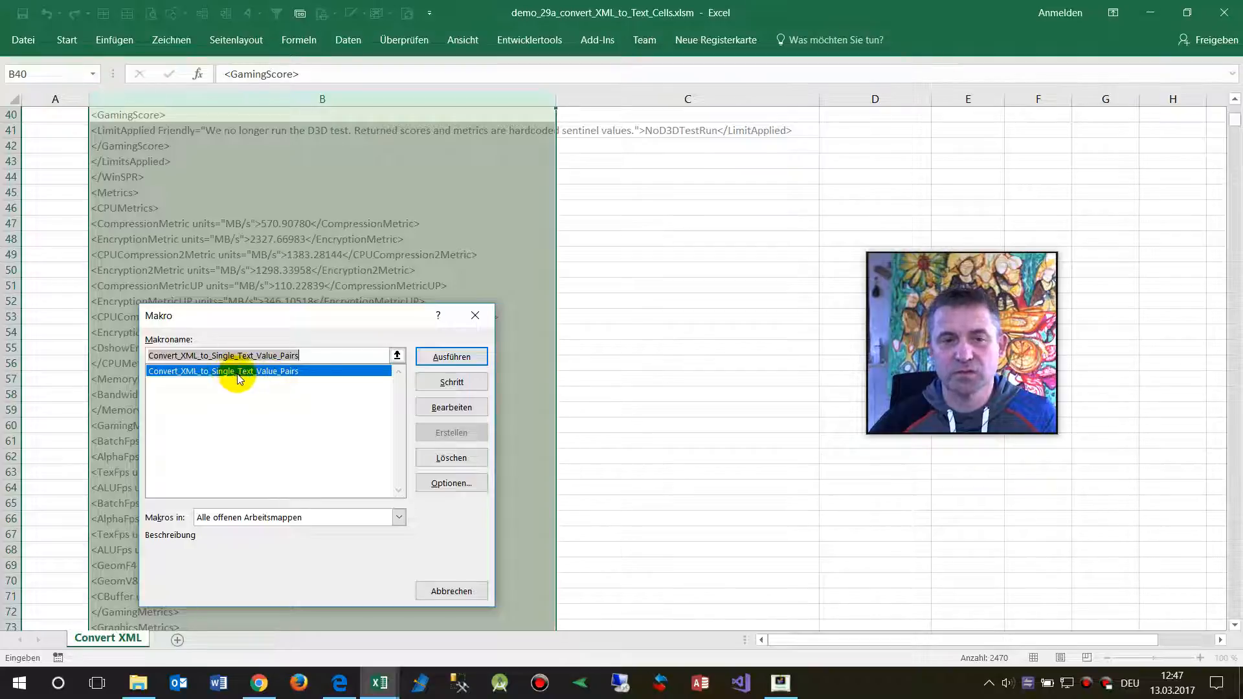
{"action": "left_click", "coordinate": [451, 357]}
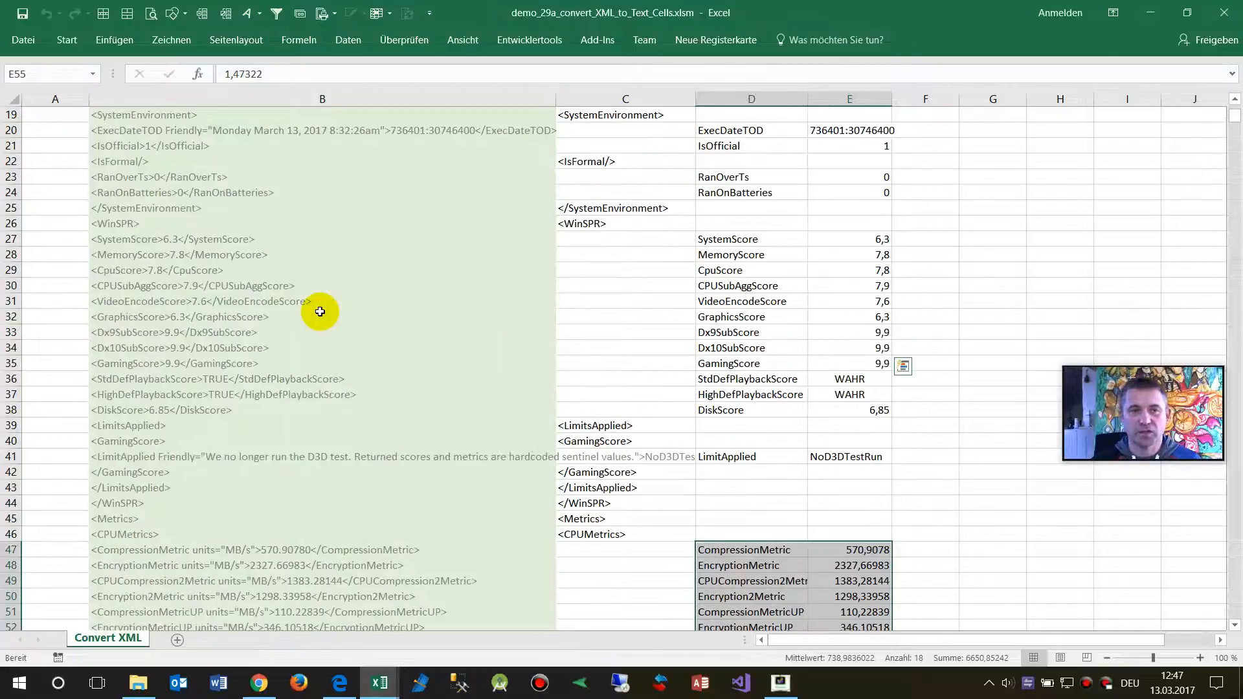
{"action": "scroll", "scroll_direction": "down", "scroll_amount": 3}
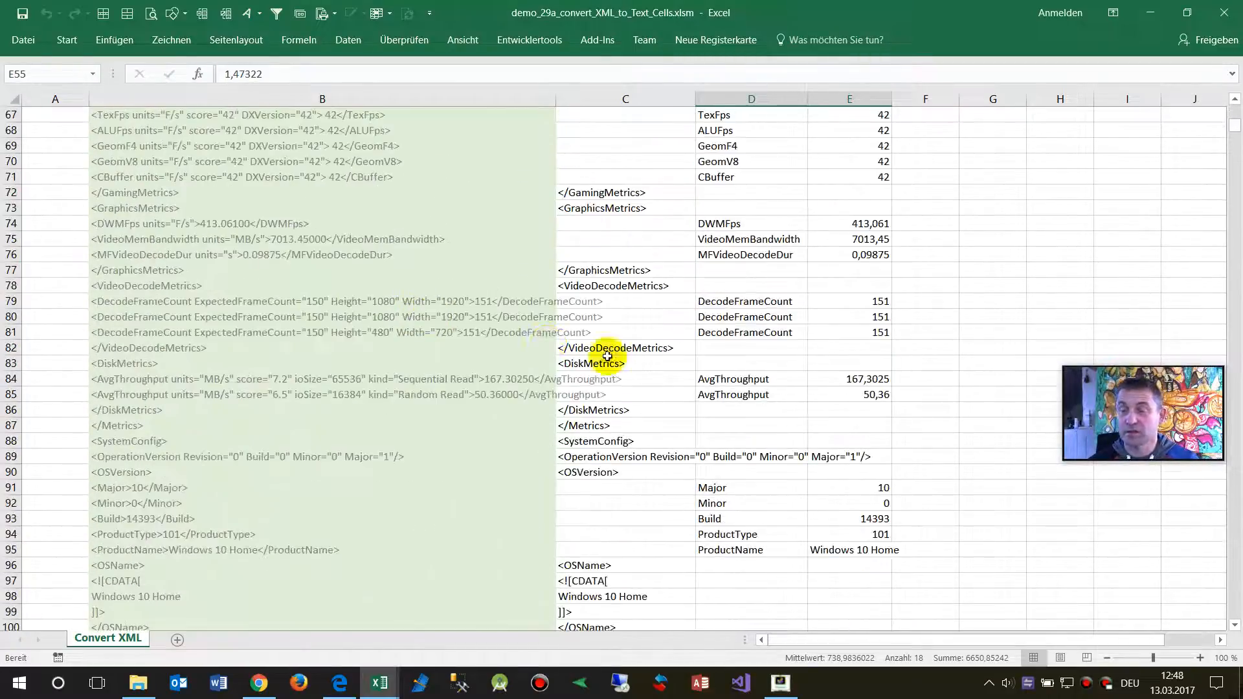
{"action": "mouse_move", "coordinate": [700, 332]}
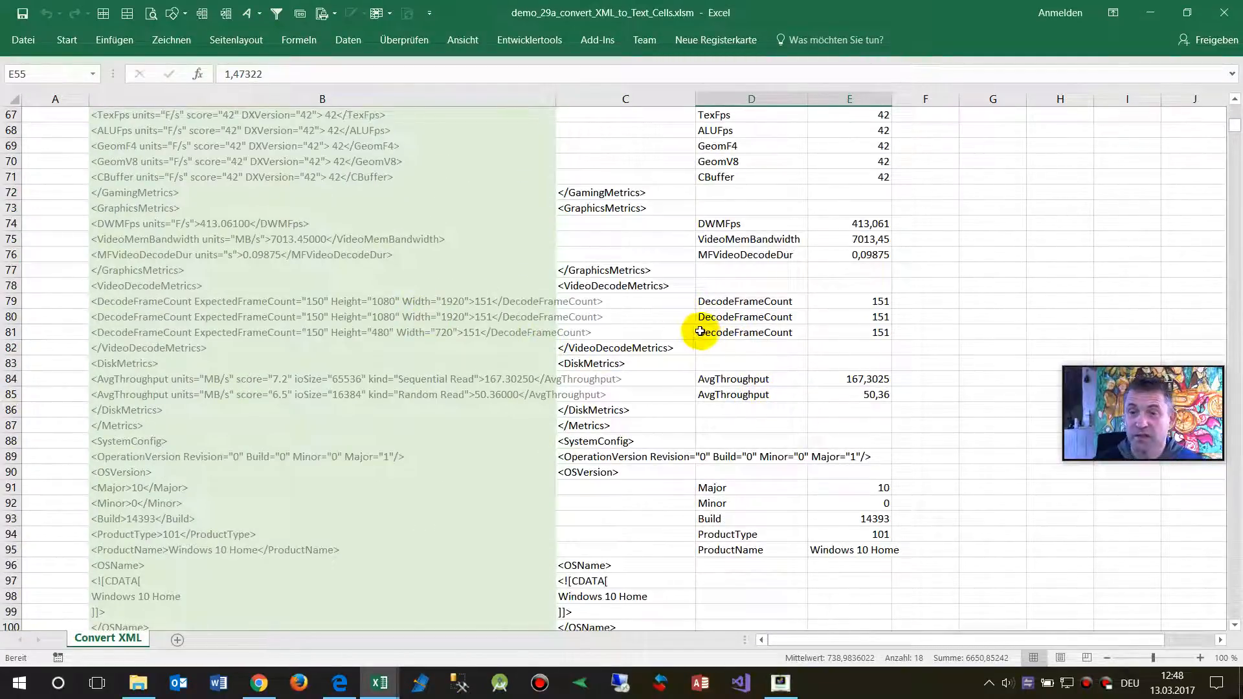
{"action": "mouse_move", "coordinate": [963, 160]}
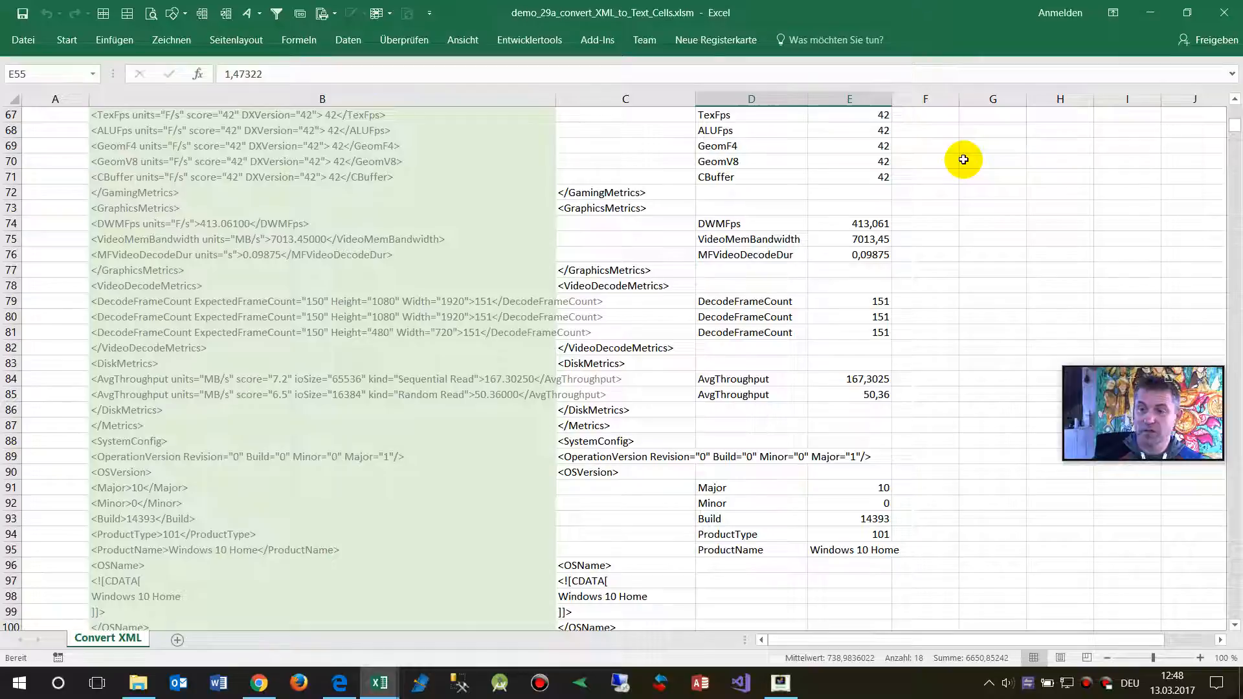
{"action": "mouse_move", "coordinate": [764, 134]}
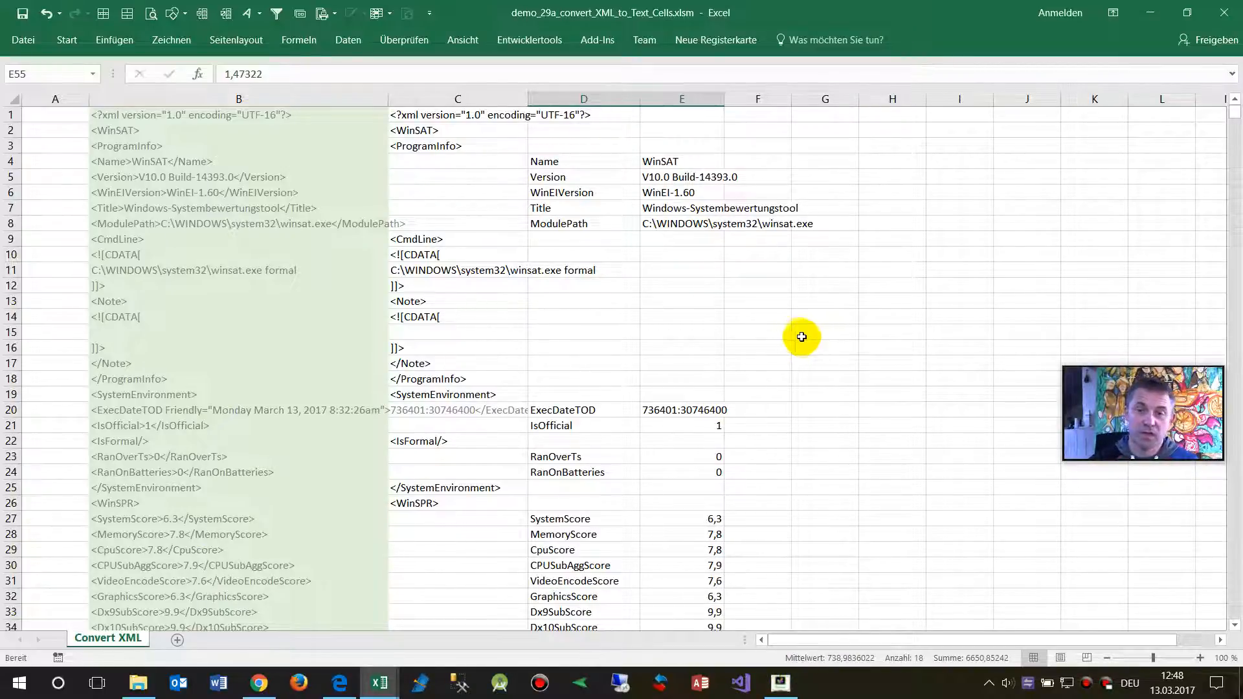
{"action": "left_click", "coordinate": [825, 331]}
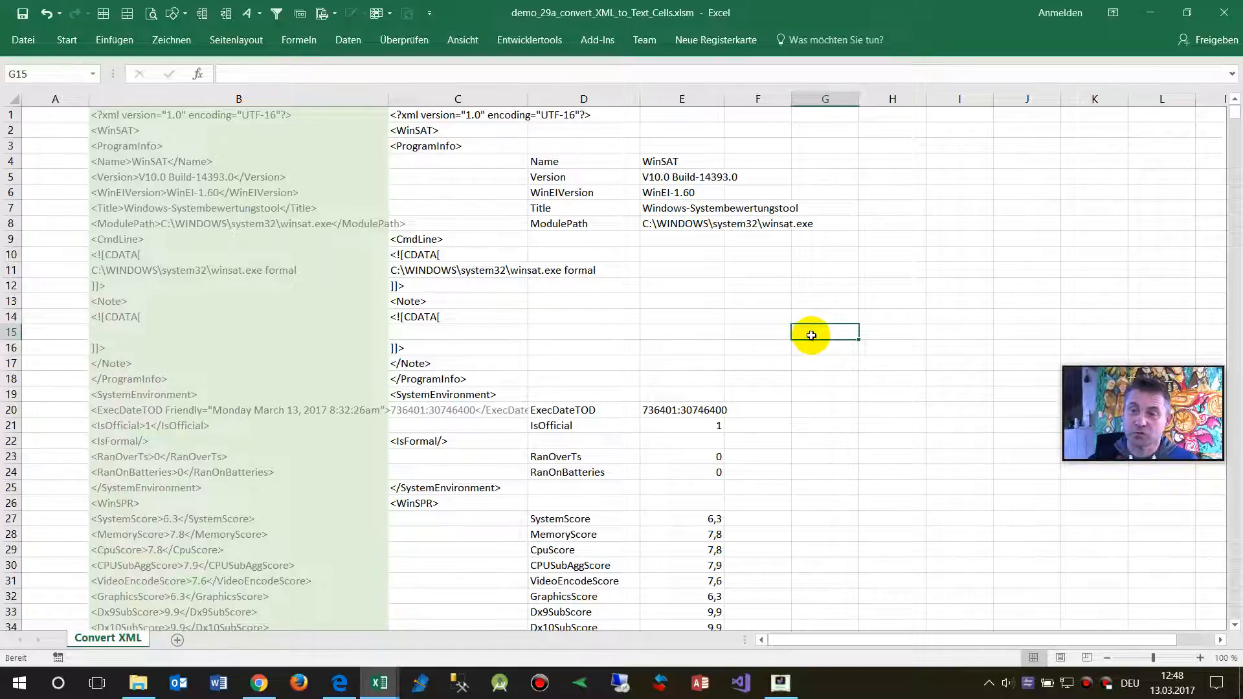
{"action": "mouse_move", "coordinate": [372, 683]}
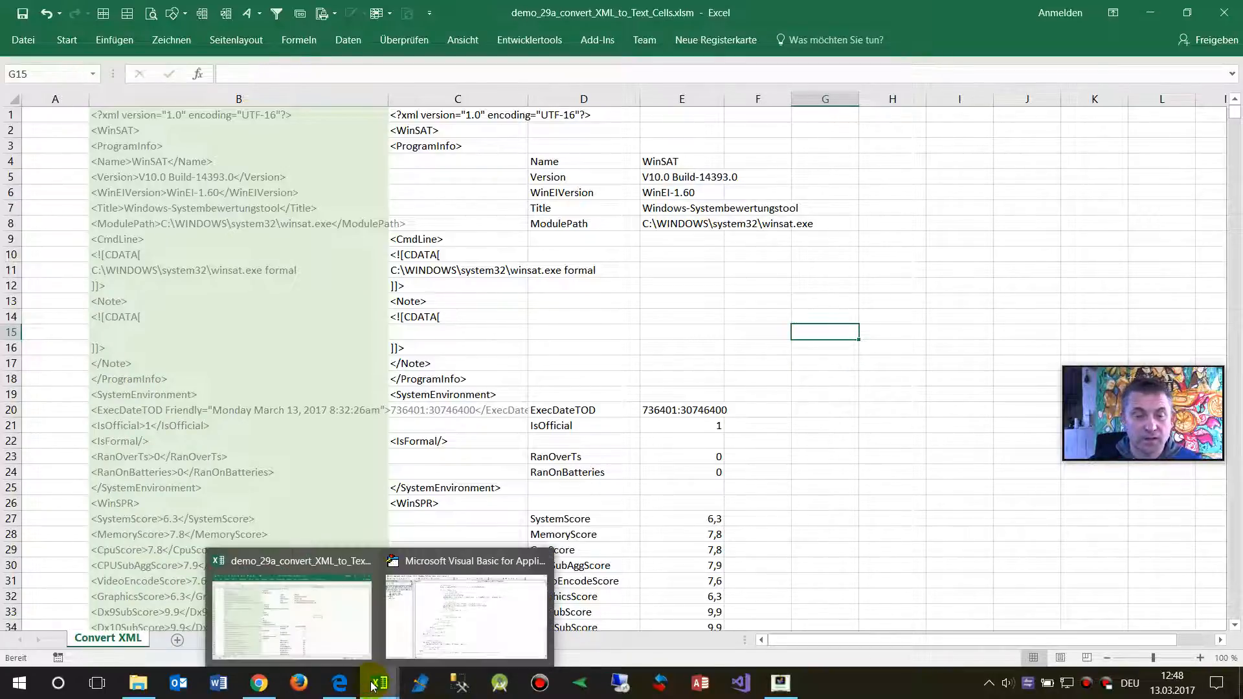